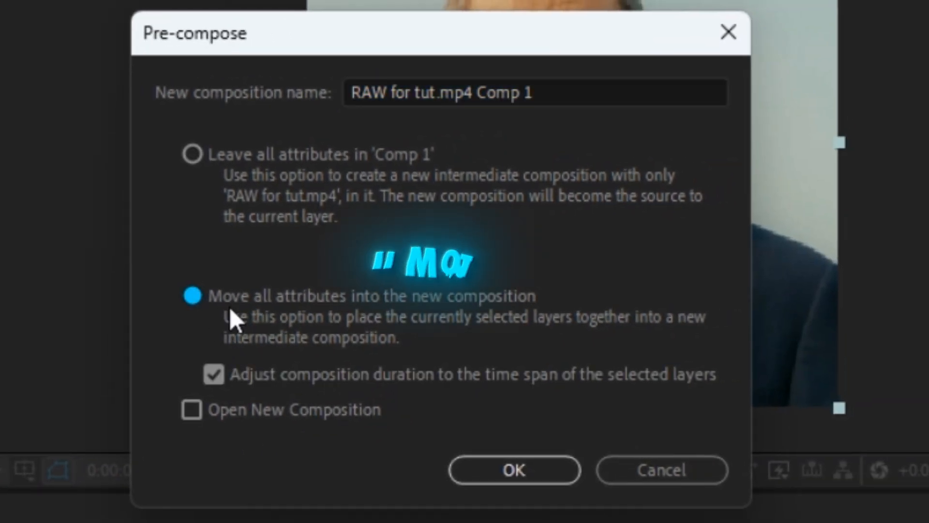
Step: Confirm pre-composing the footage into 'RAW for tut.mp4 Comp 1' with all attributes moved
{"action": "left_click", "coordinate": [513, 469]}
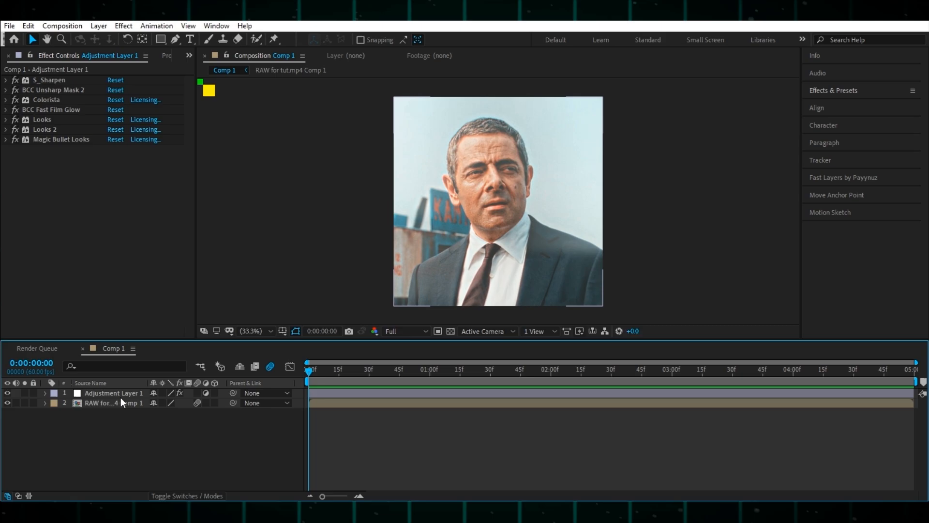
Step: Add Comp 1 to the Render Queue with Voukoder output to 'subscribe bro.mp4'
{"action": "left_click", "coordinate": [375, 370]}
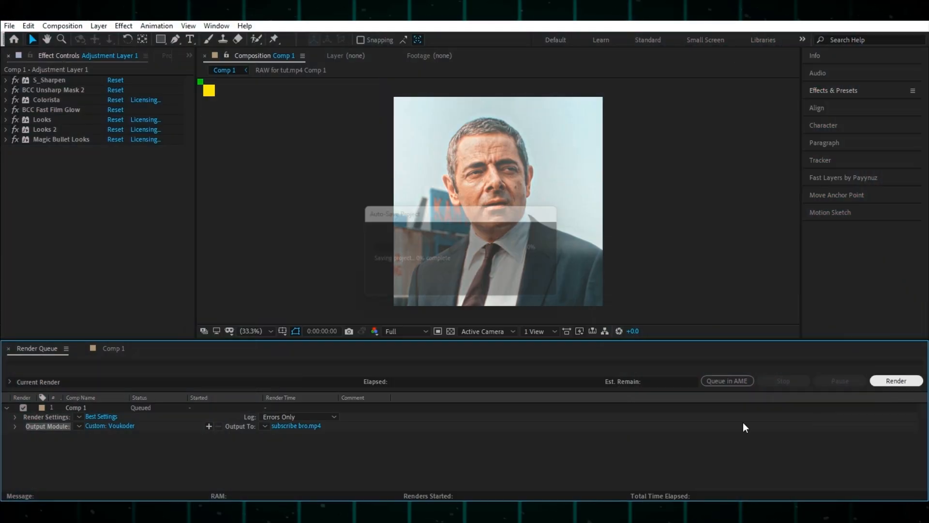
Step: Start rendering the queued Comp 1 from the Render Queue
{"action": "left_click", "coordinate": [896, 381]}
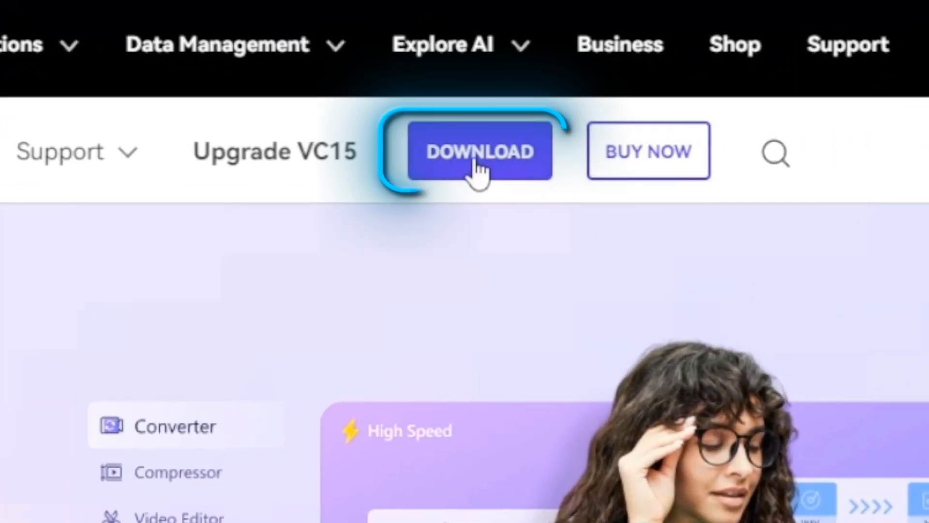
Step: Download the UniConverter 15 installer from the Wondershare product page
{"action": "left_click", "coordinate": [480, 150]}
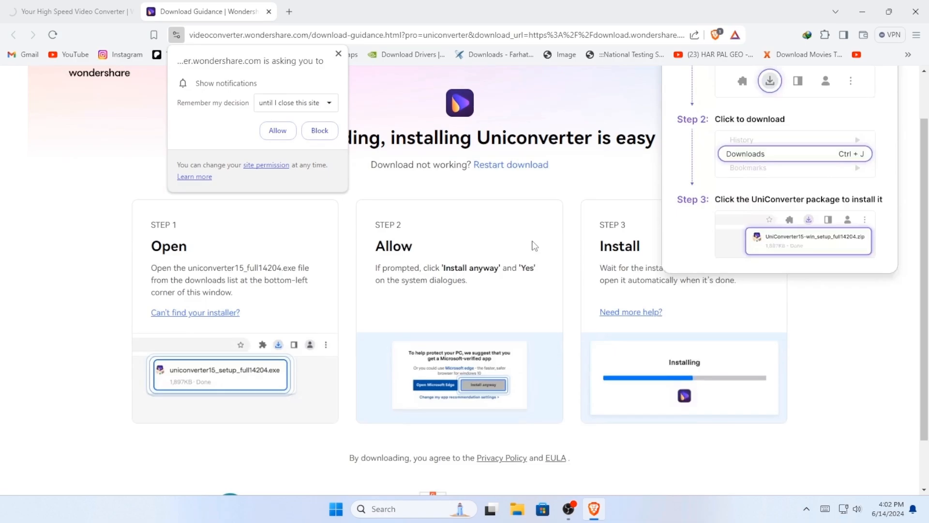
{"action": "left_click", "coordinate": [276, 130]}
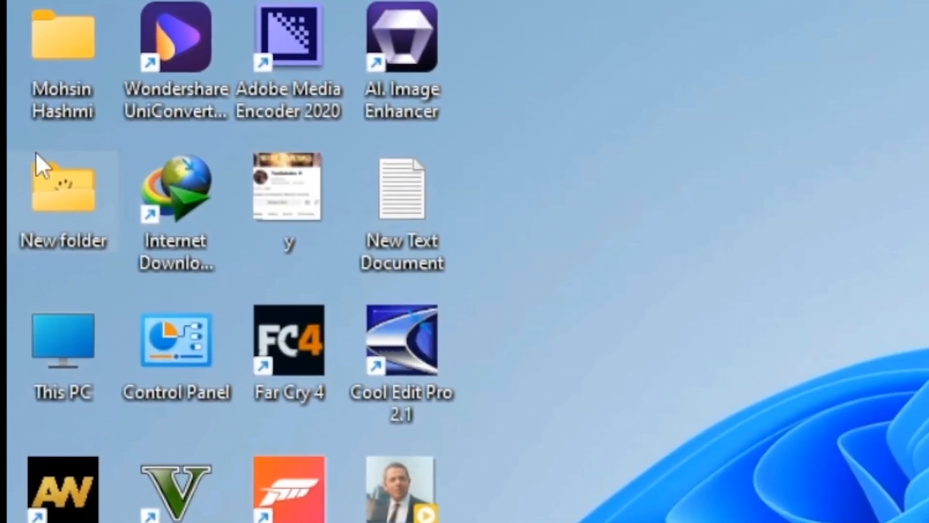
Step: Launch UniConverter from the desktop shortcut and open AI Video Enhancer
{"action": "double_click", "coordinate": [175, 37]}
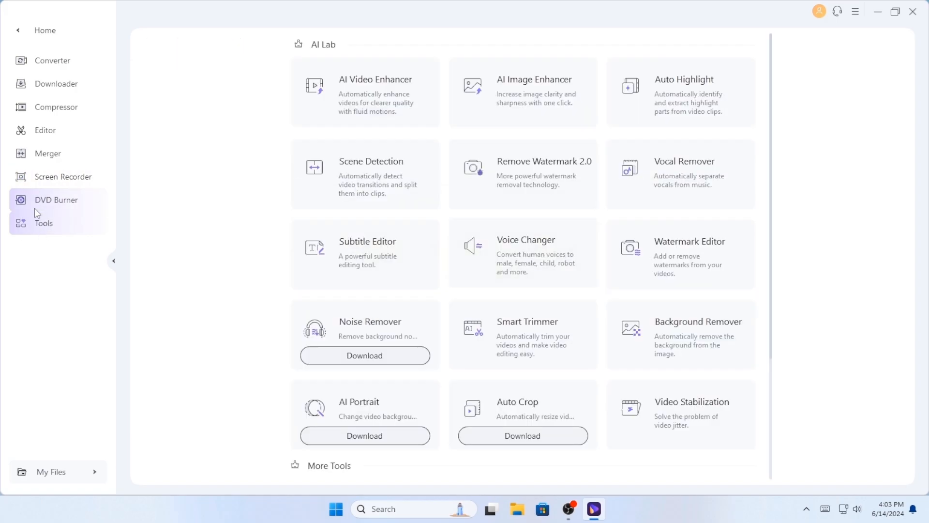
{"action": "left_click", "coordinate": [364, 92]}
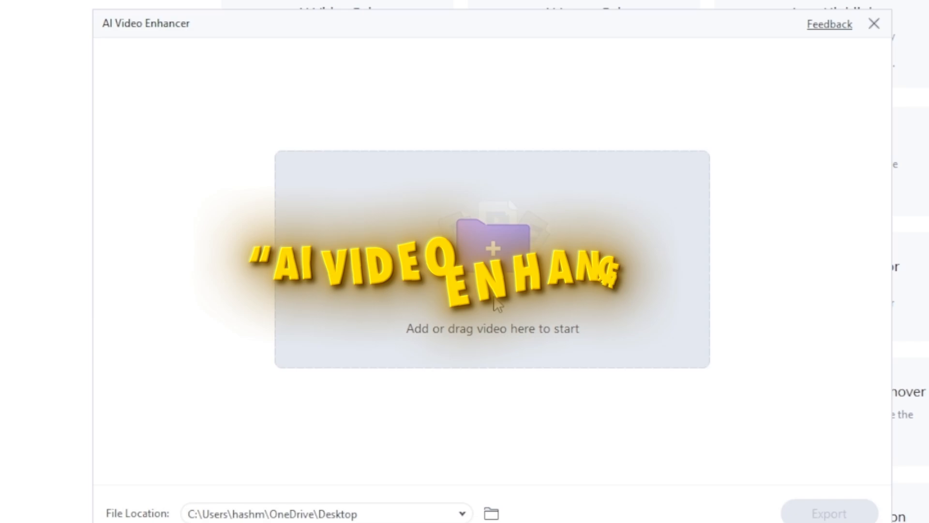
Step: Add the 'subscribe bro' video to the AI Video Enhancer
{"action": "left_click", "coordinate": [491, 256]}
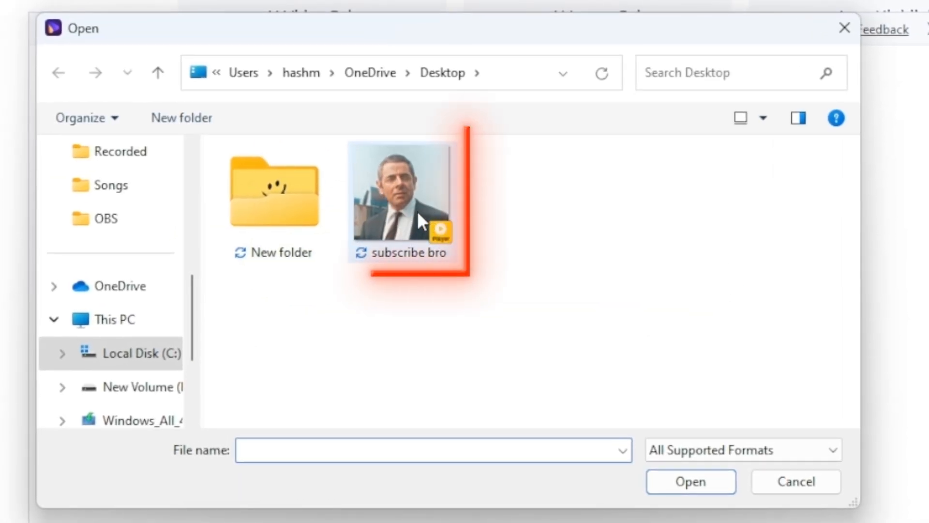
{"action": "left_click", "coordinate": [399, 190]}
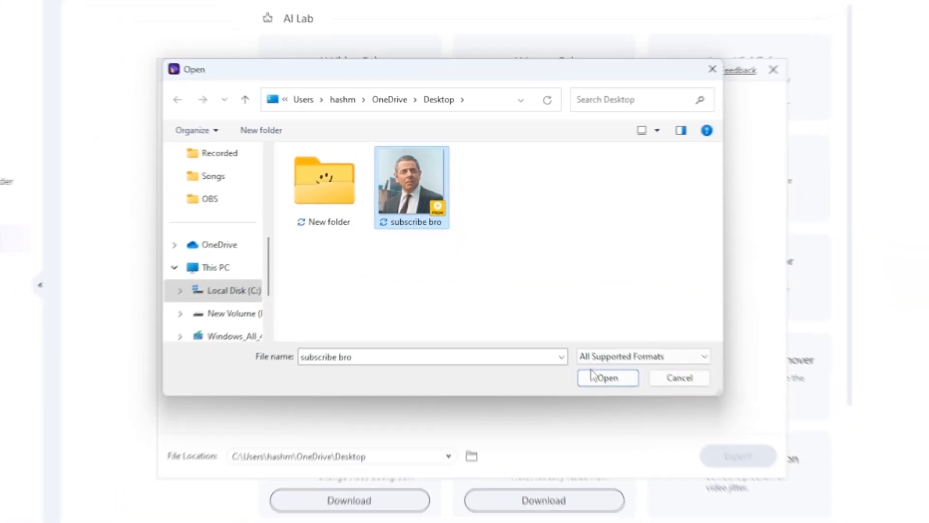
{"action": "left_click", "coordinate": [607, 377]}
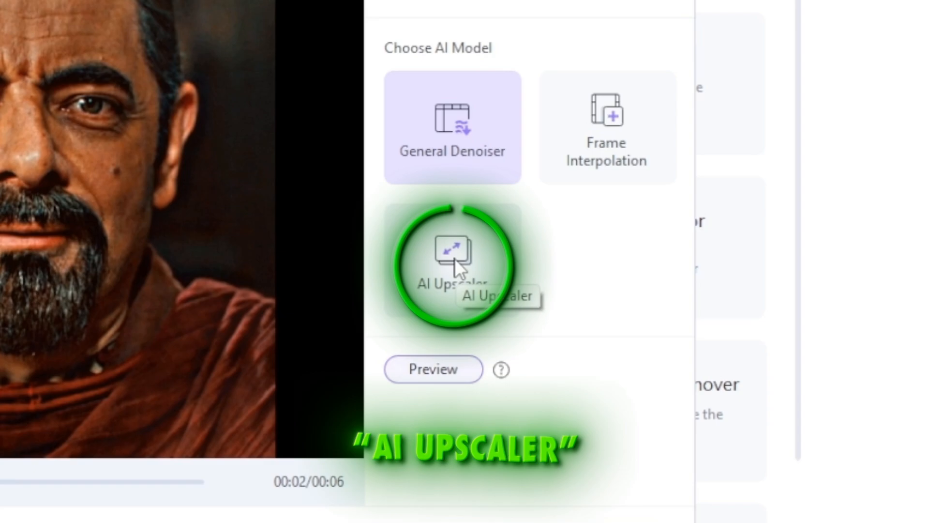
Step: Choose AI Upscaler at 2X (2160×2160) and start exporting the video
{"action": "left_click", "coordinate": [451, 263]}
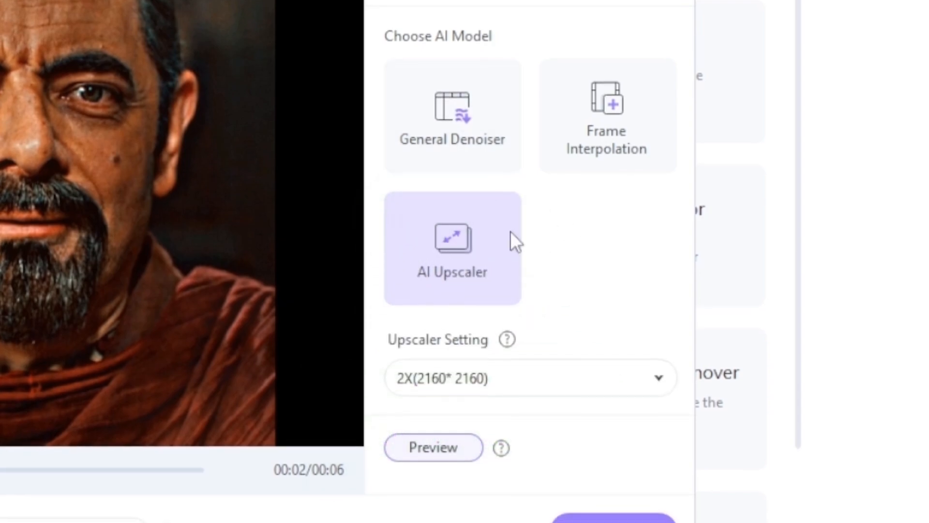
{"action": "left_click", "coordinate": [529, 378]}
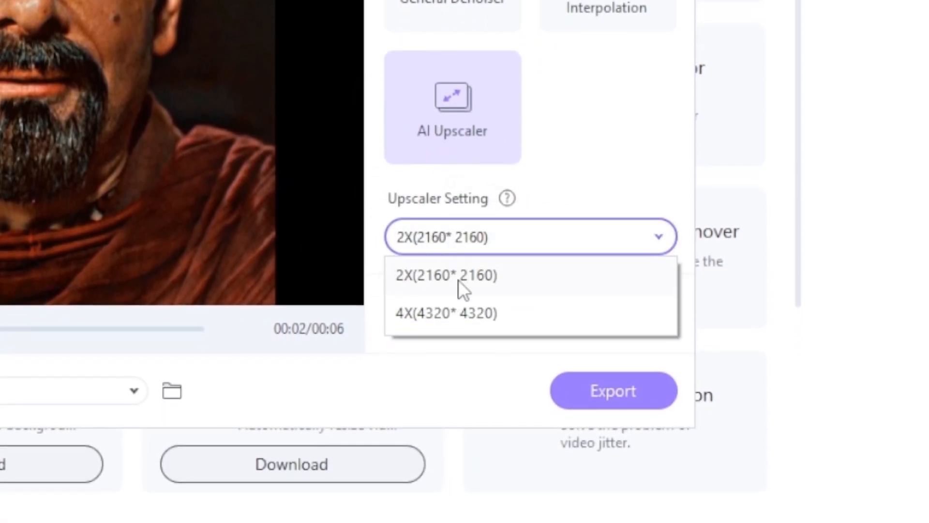
{"action": "left_click", "coordinate": [447, 274]}
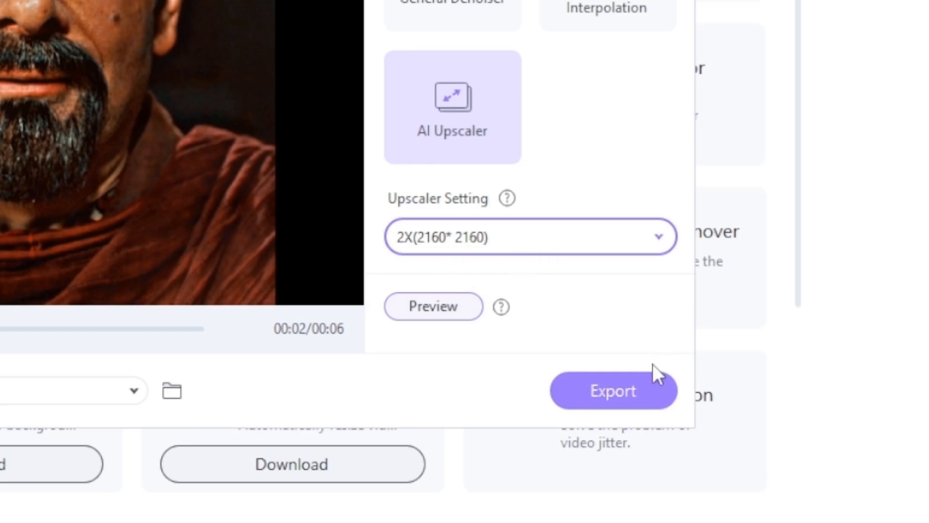
{"action": "left_click", "coordinate": [613, 391]}
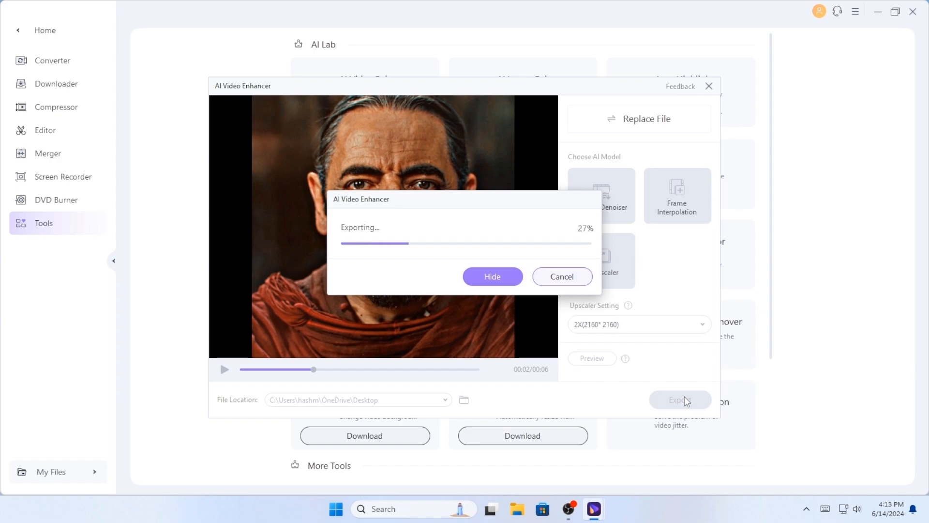
{"action": "mouse_move", "coordinate": [229, 64]}
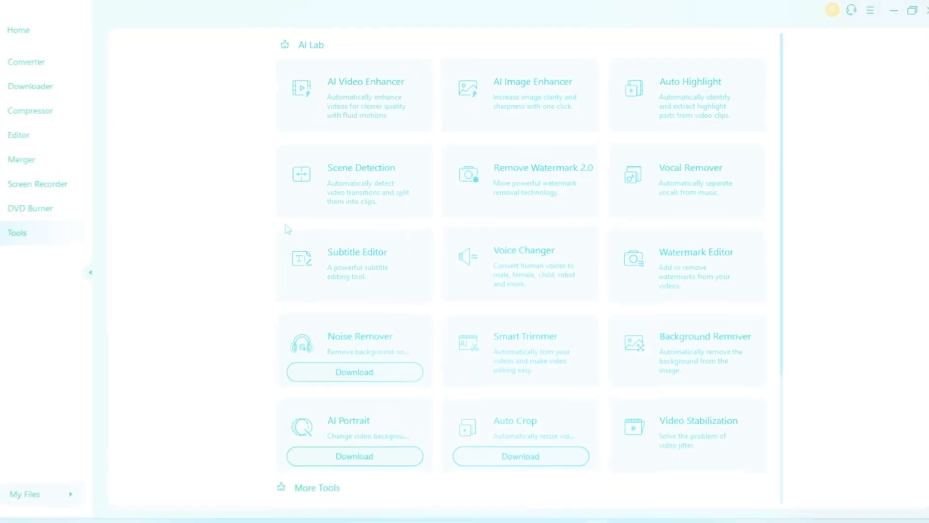
Step: Load the Iron Man image into AI Image Enhancer and select AI Upscaler at 2X (2390×1344)
{"action": "left_click", "coordinate": [532, 95]}
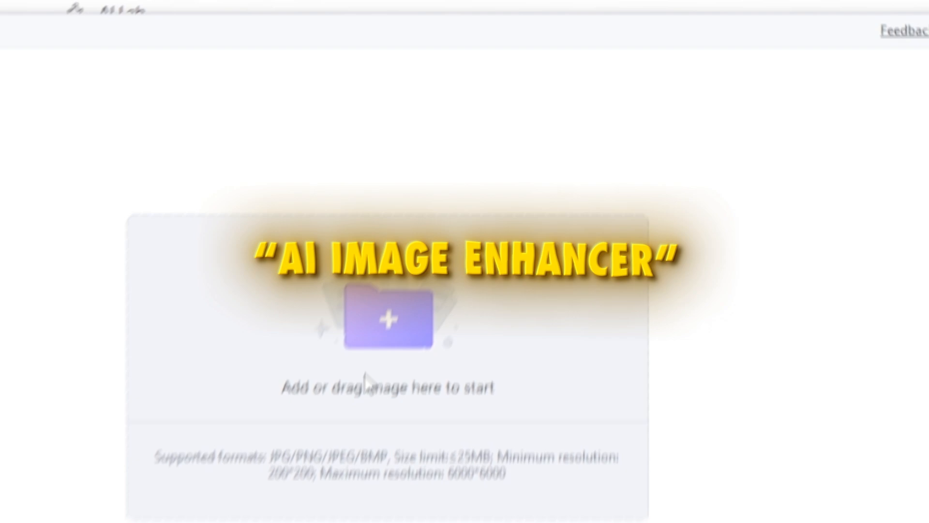
{"action": "left_click", "coordinate": [388, 317]}
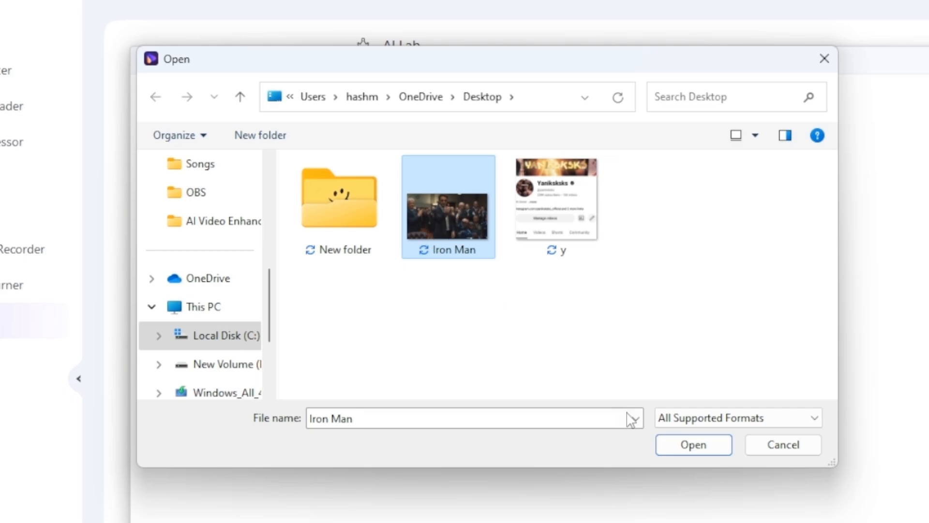
{"action": "left_click", "coordinate": [692, 445]}
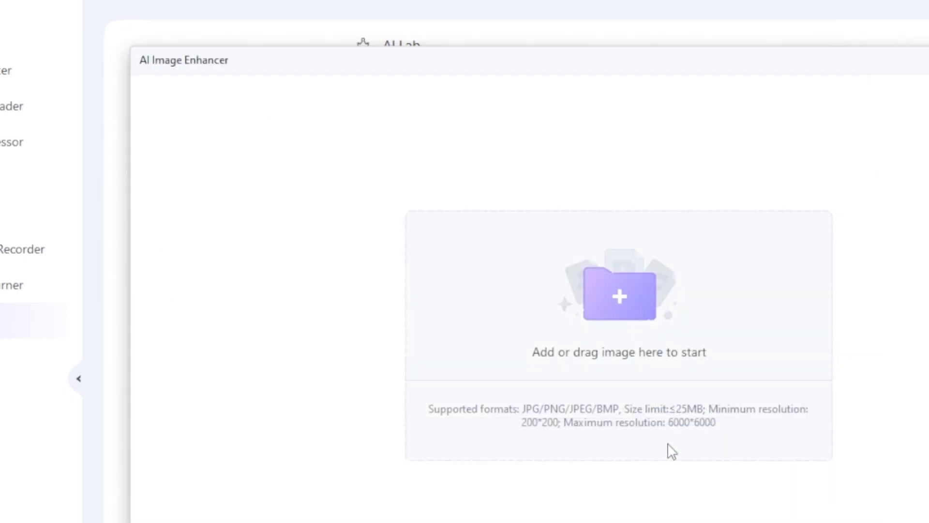
{"action": "left_click", "coordinate": [618, 296]}
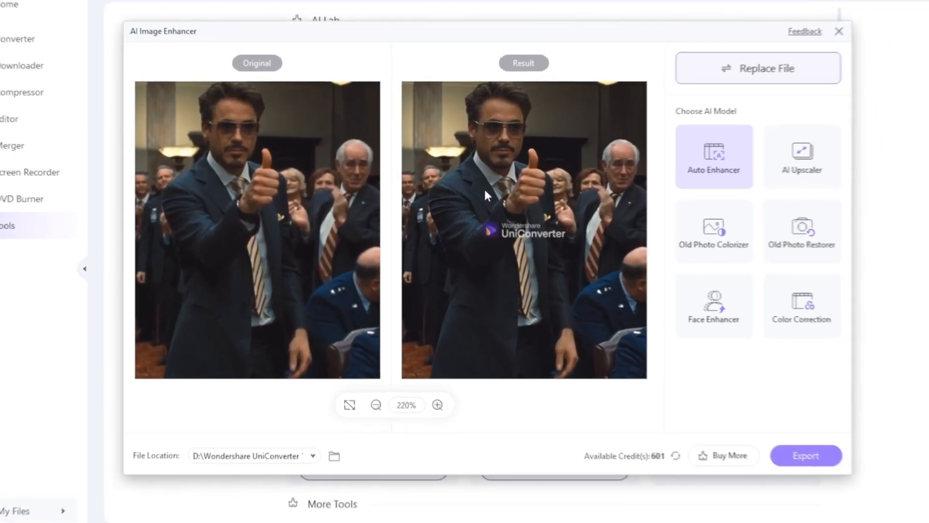
{"action": "left_click", "coordinate": [806, 455]}
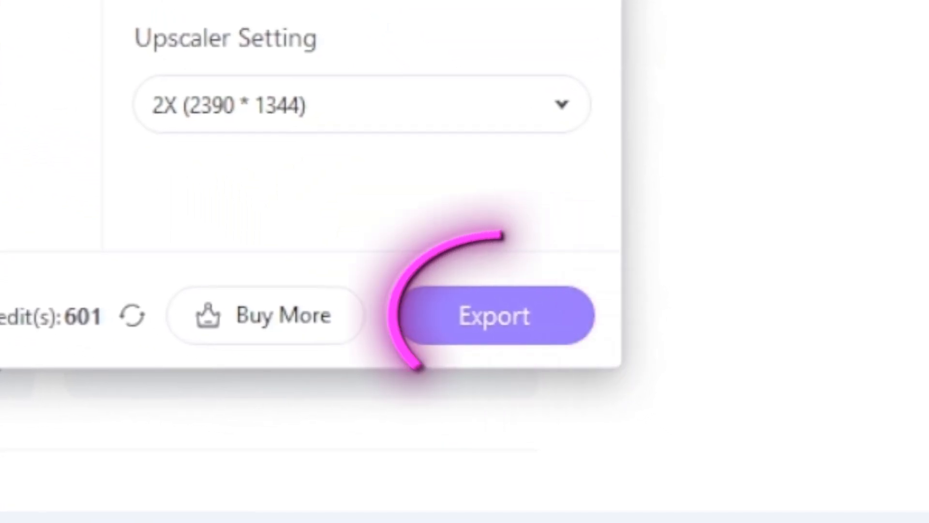
Step: Export the 2X upscaled Iron Man image
{"action": "left_click", "coordinate": [494, 315]}
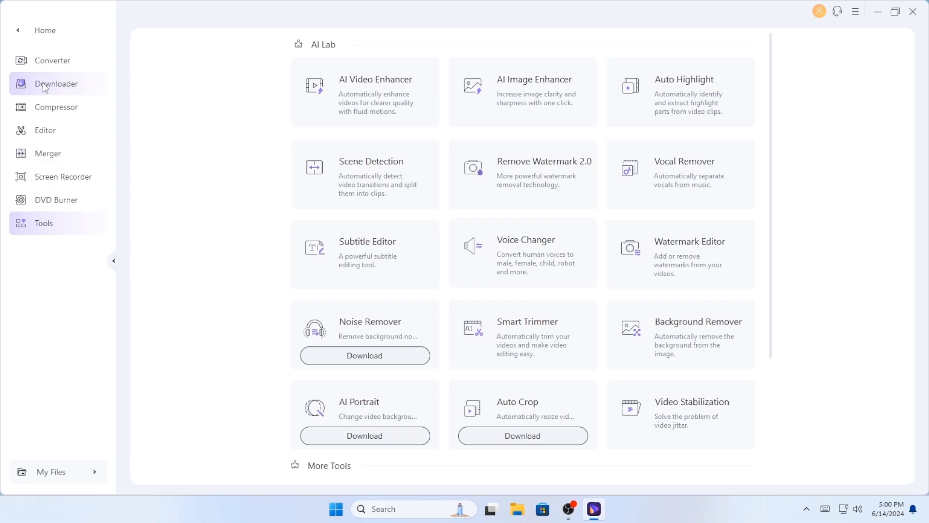
Step: Download the 'Breaking Bad Edit (Money Trees)' YouTube video and play the MP4 in PotPlayer
{"action": "left_click", "coordinate": [55, 83]}
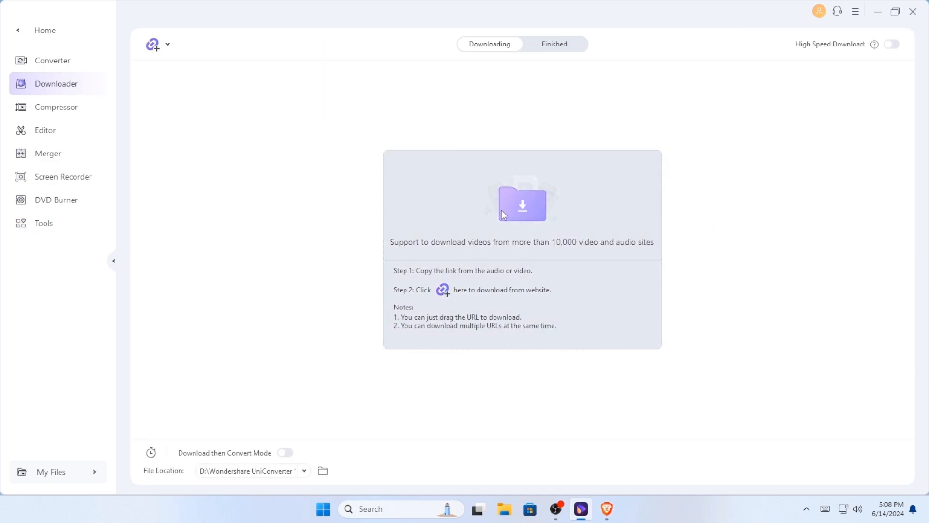
{"action": "left_click", "coordinate": [152, 44]}
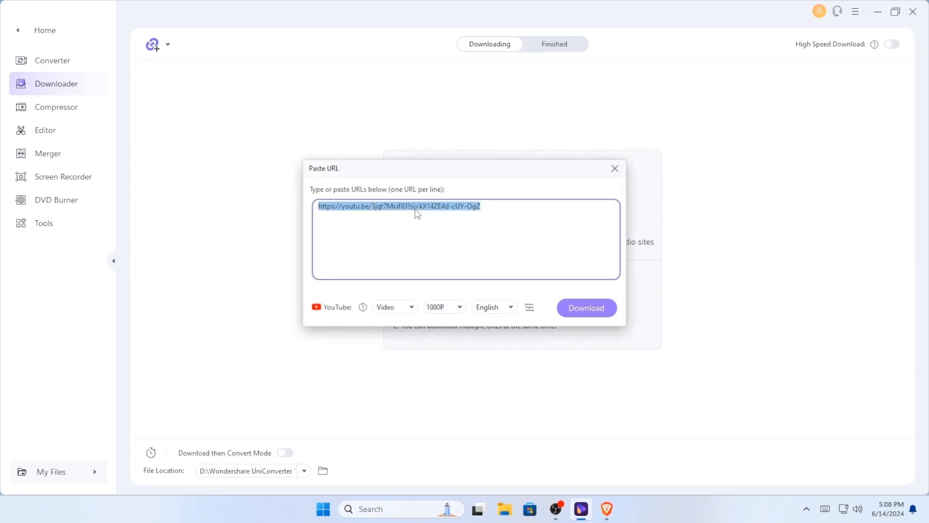
{"action": "left_click", "coordinate": [587, 308]}
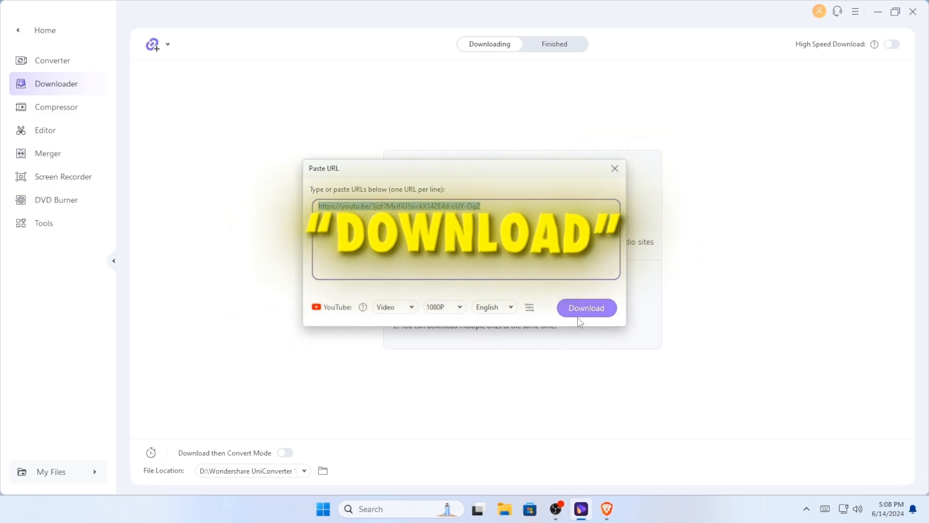
{"action": "left_click", "coordinate": [586, 308]}
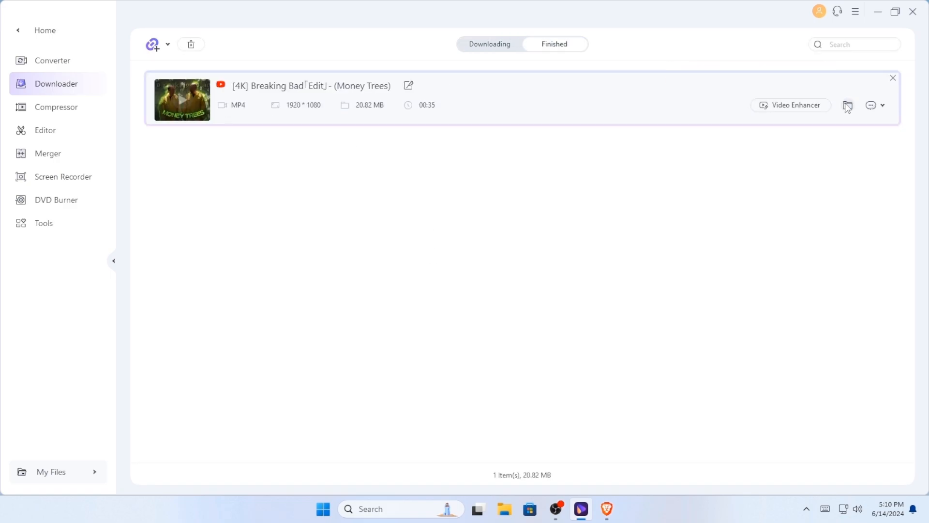
{"action": "left_click", "coordinate": [847, 105]}
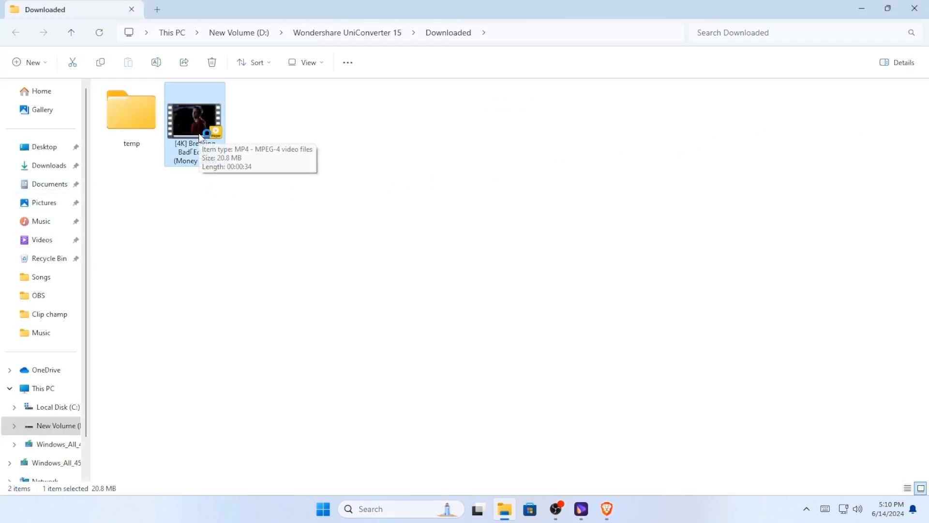
{"action": "double_click", "coordinate": [194, 121]}
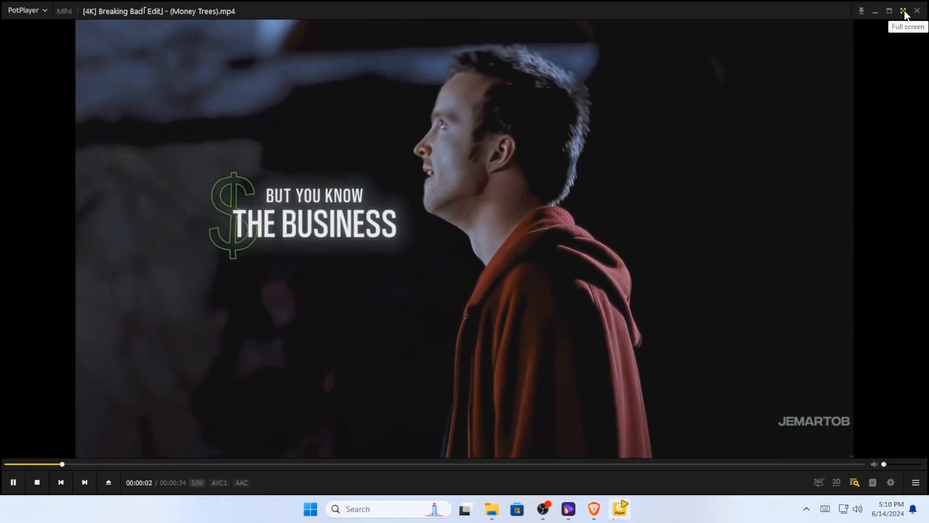
Step: Play the downloaded Breaking Bad edit full screen in PotPlayer
{"action": "left_click", "coordinate": [904, 11]}
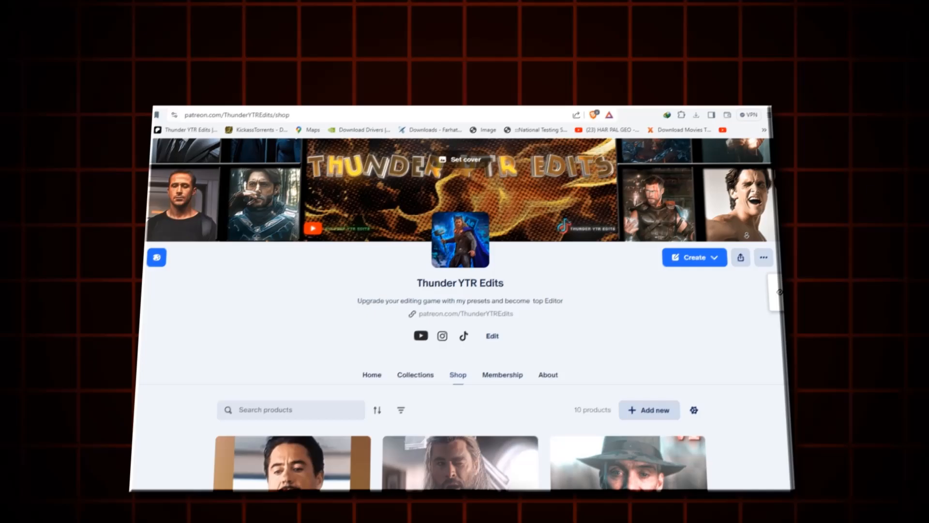
{"action": "scroll", "scroll_direction": "down", "scroll_amount": 3}
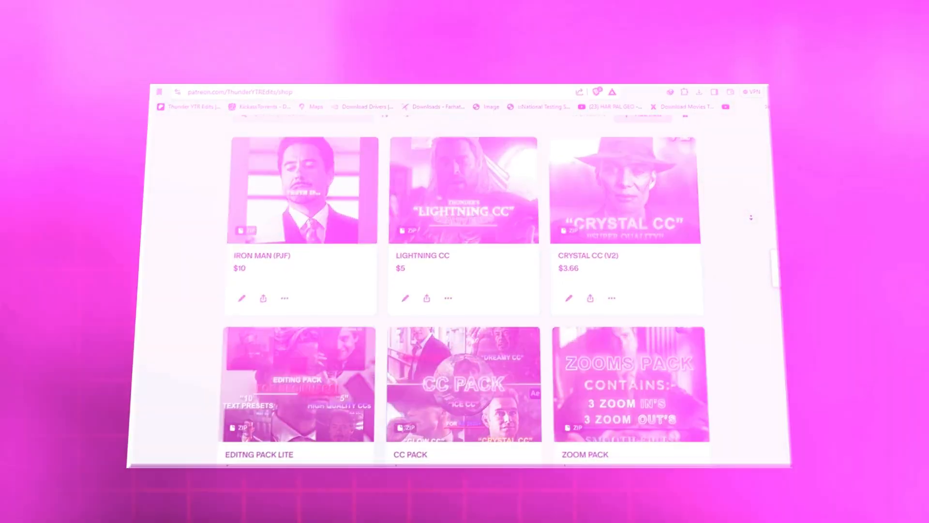